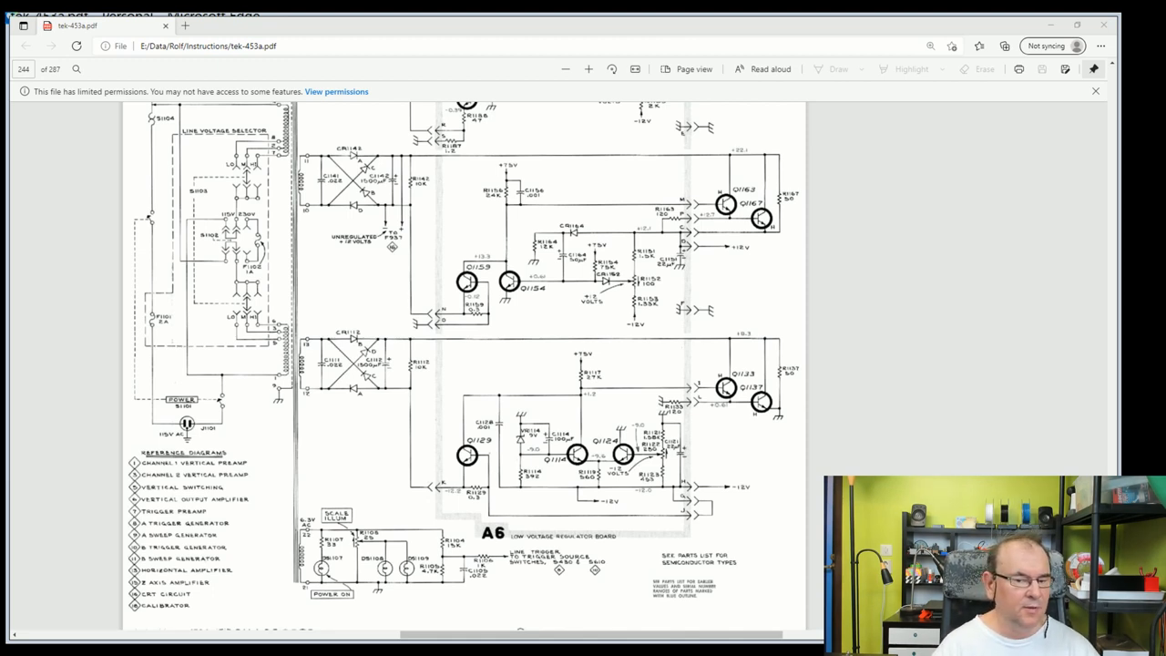
{"action": "mouse_move", "coordinate": [278, 583]}
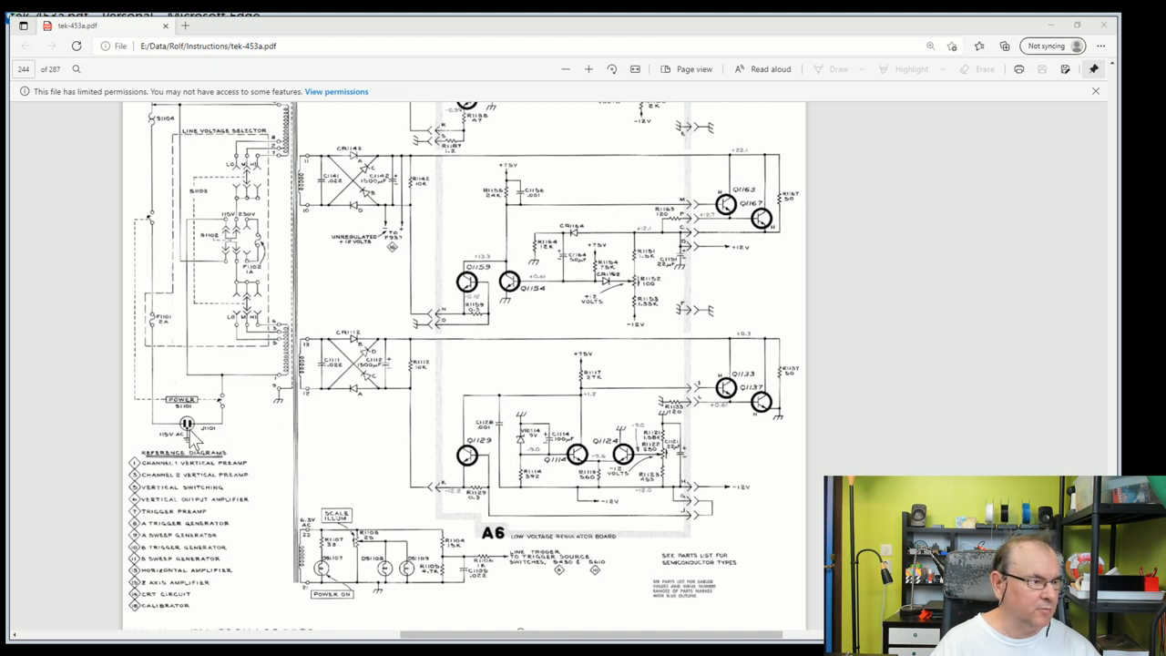
{"action": "mouse_move", "coordinate": [168, 411]}
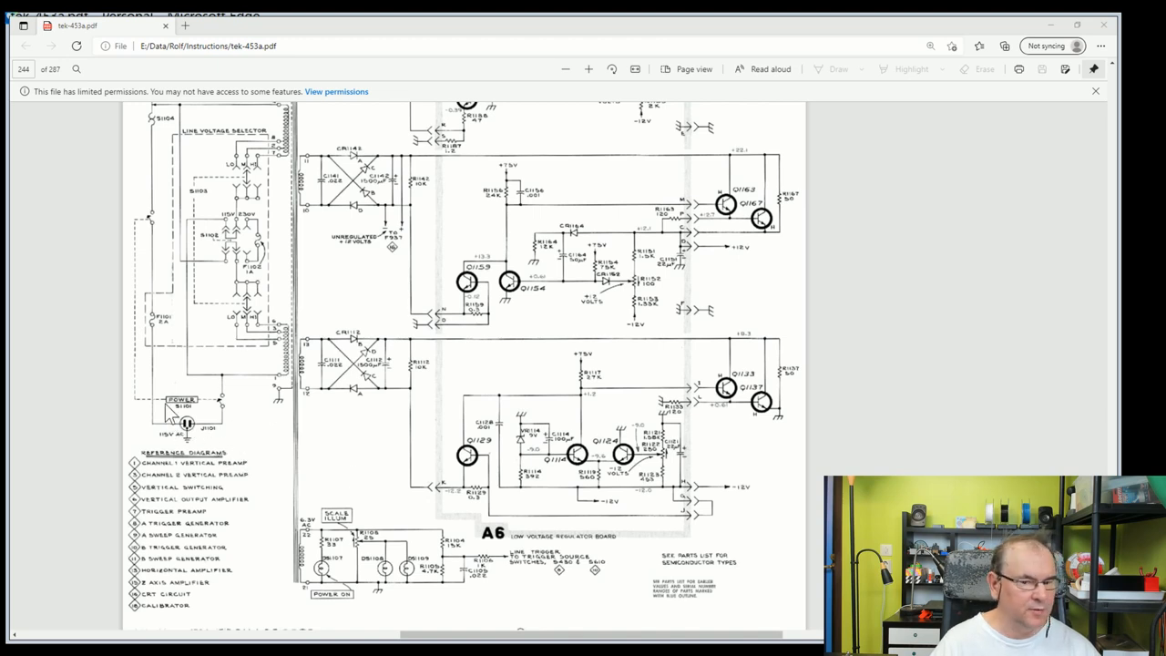
{"action": "mouse_move", "coordinate": [196, 472]}
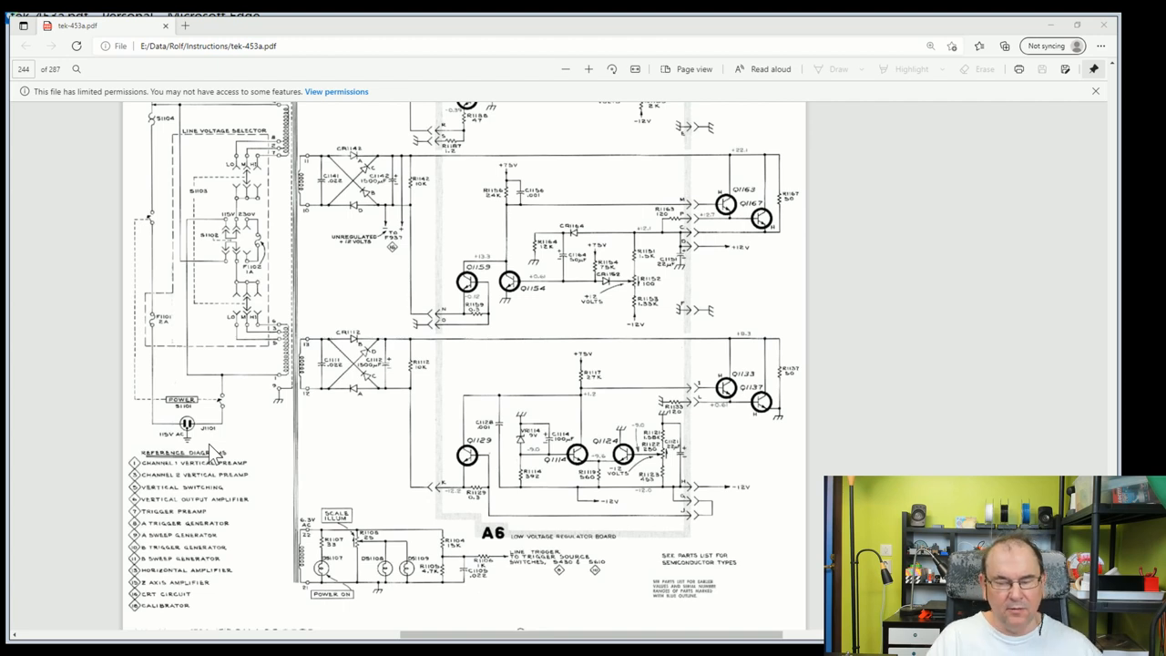
{"action": "mouse_move", "coordinate": [255, 442]}
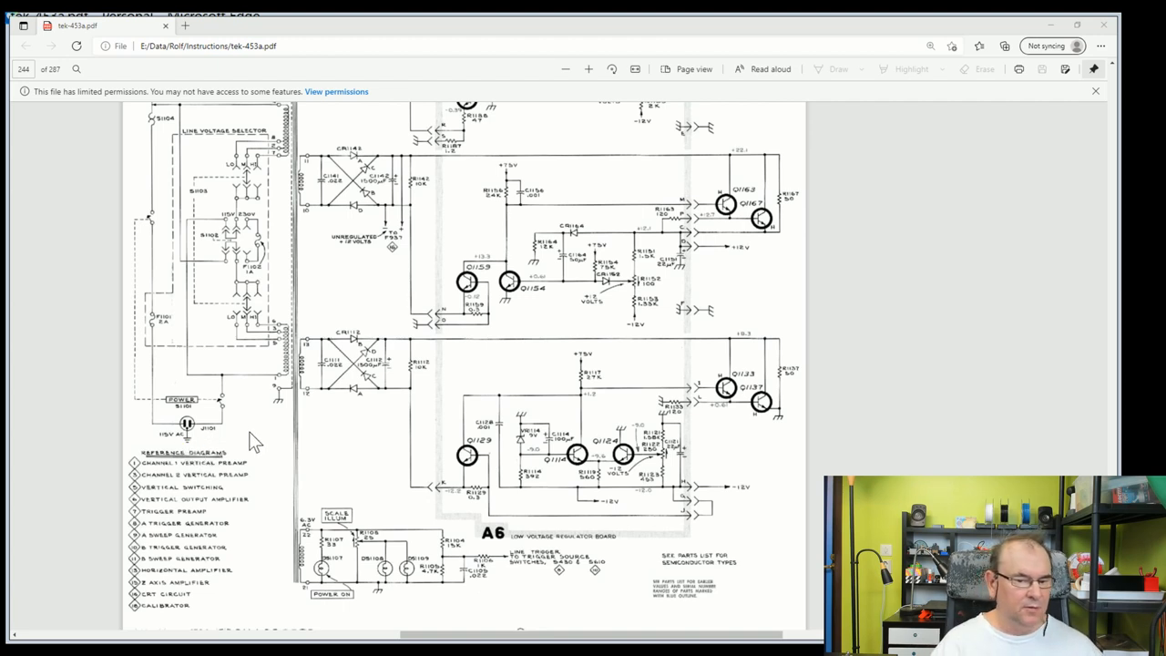
{"action": "mouse_move", "coordinate": [162, 381]}
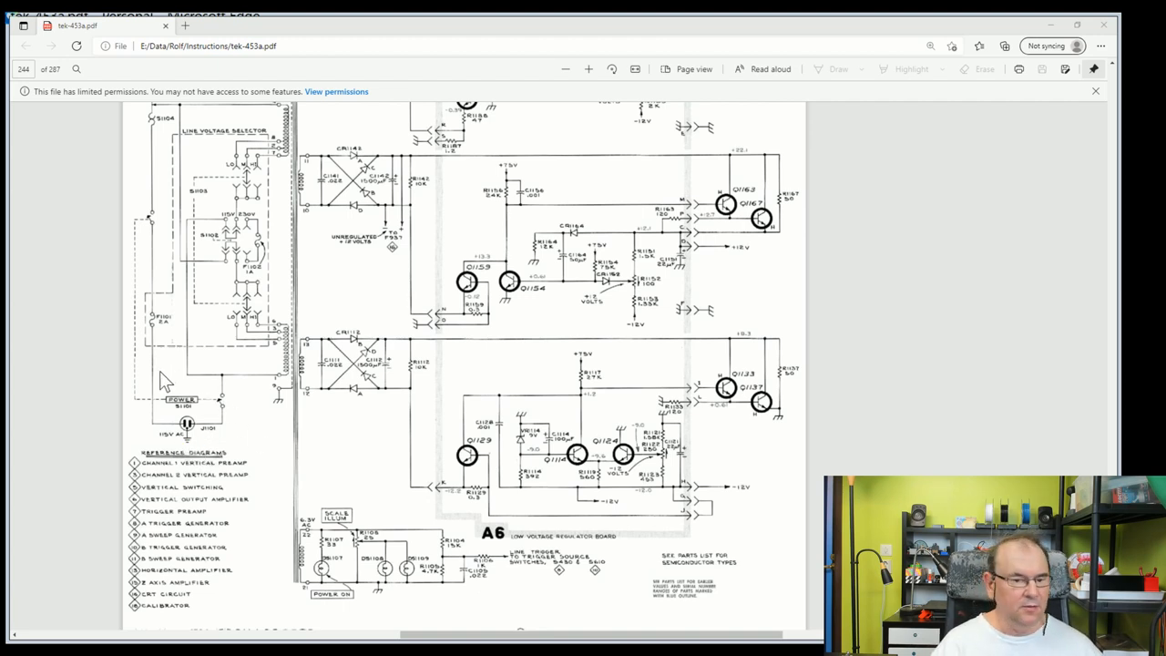
{"action": "mouse_move", "coordinate": [195, 365]}
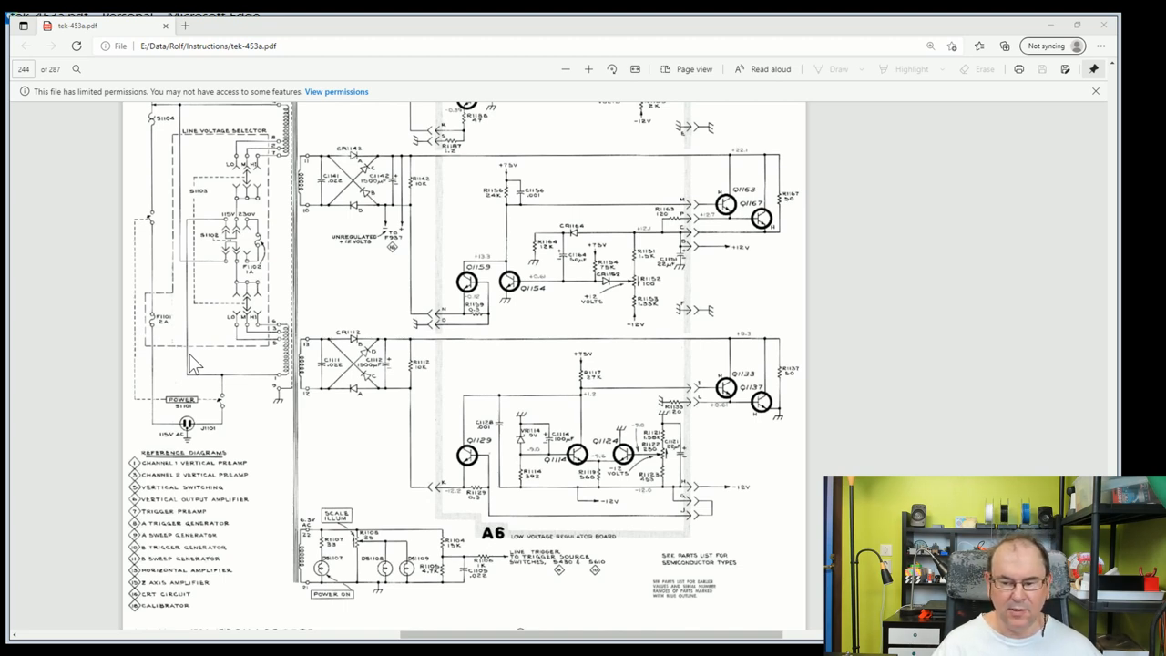
{"action": "mouse_move", "coordinate": [238, 405]}
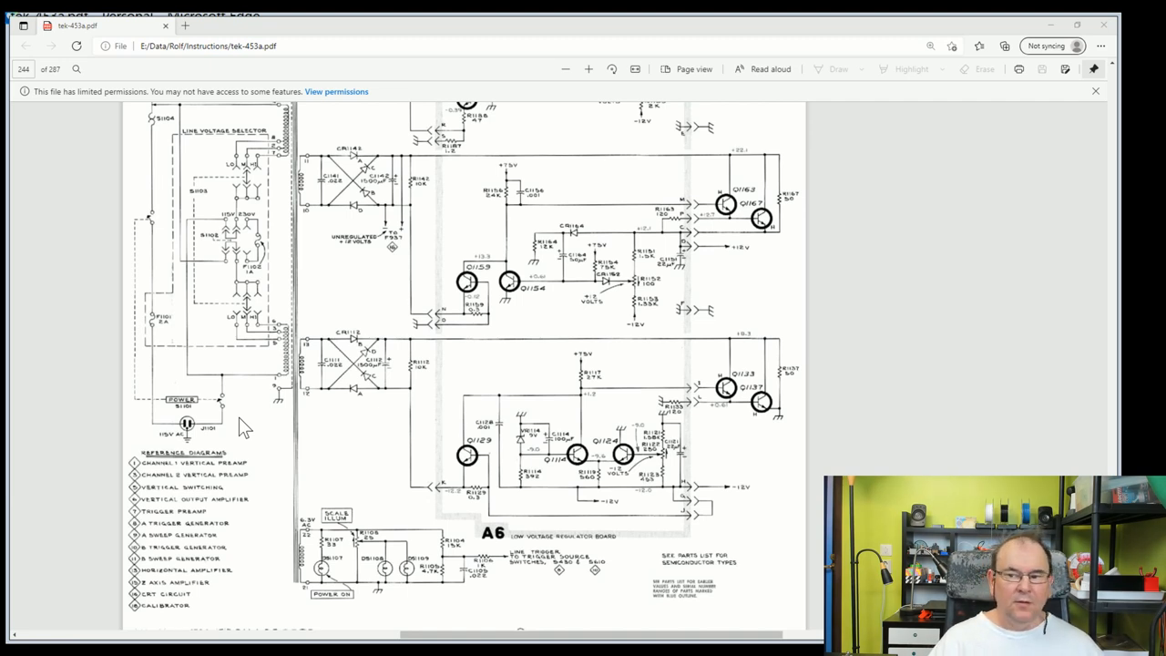
{"action": "mouse_move", "coordinate": [697, 284]}
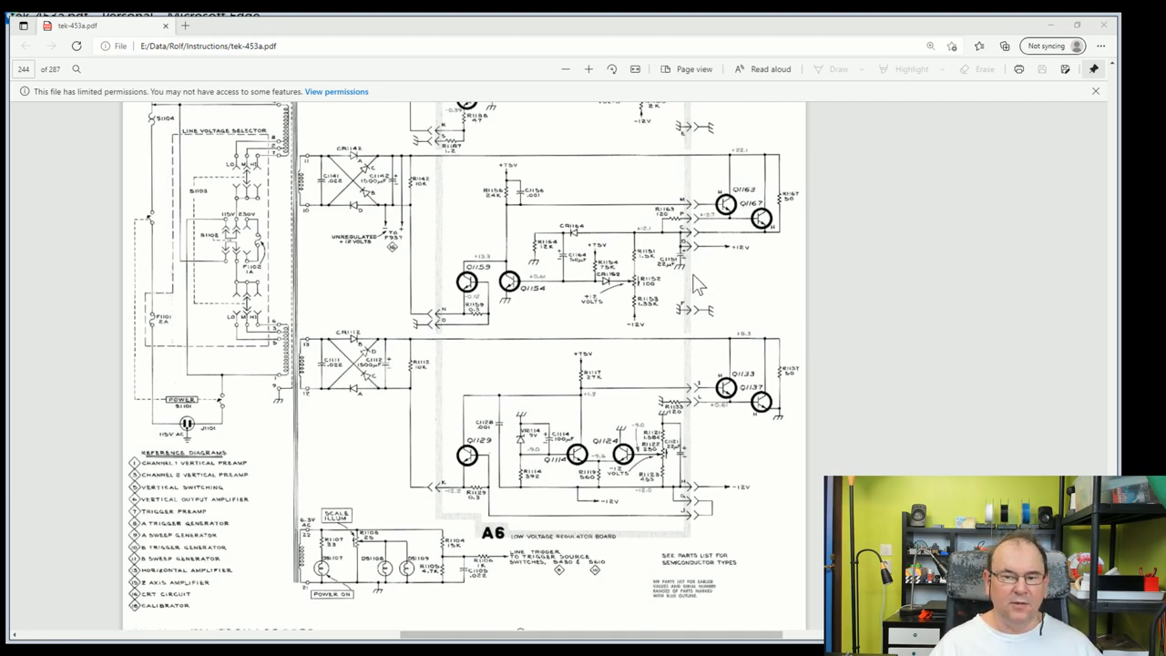
{"action": "mouse_move", "coordinate": [763, 368]}
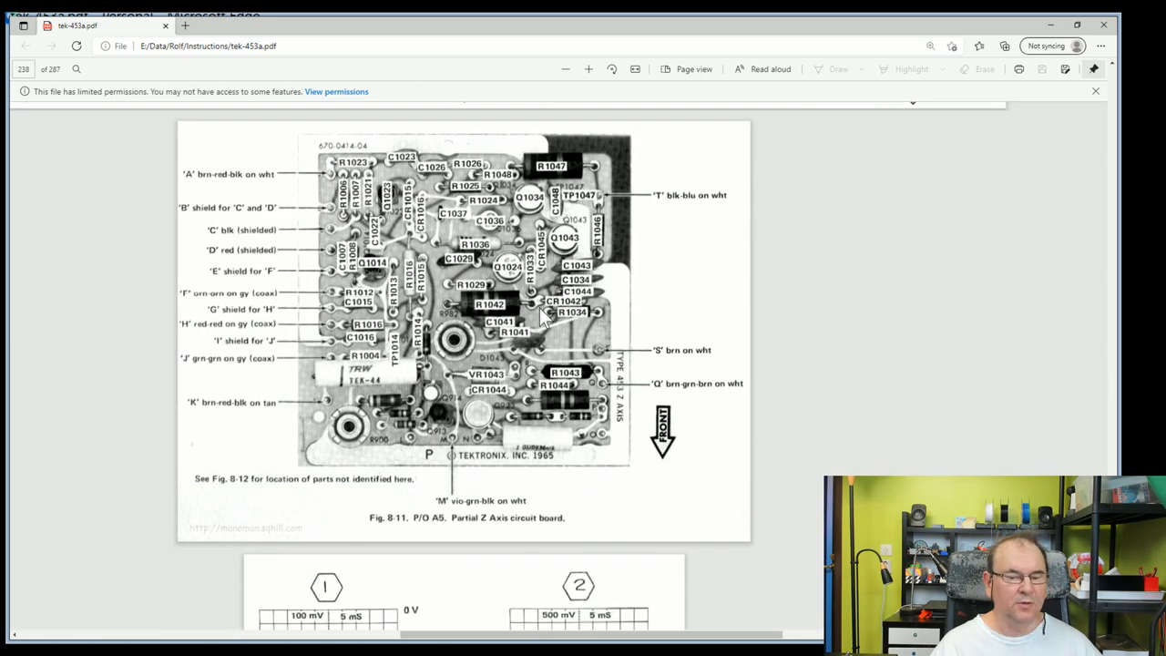
{"action": "mouse_move", "coordinate": [482, 253]}
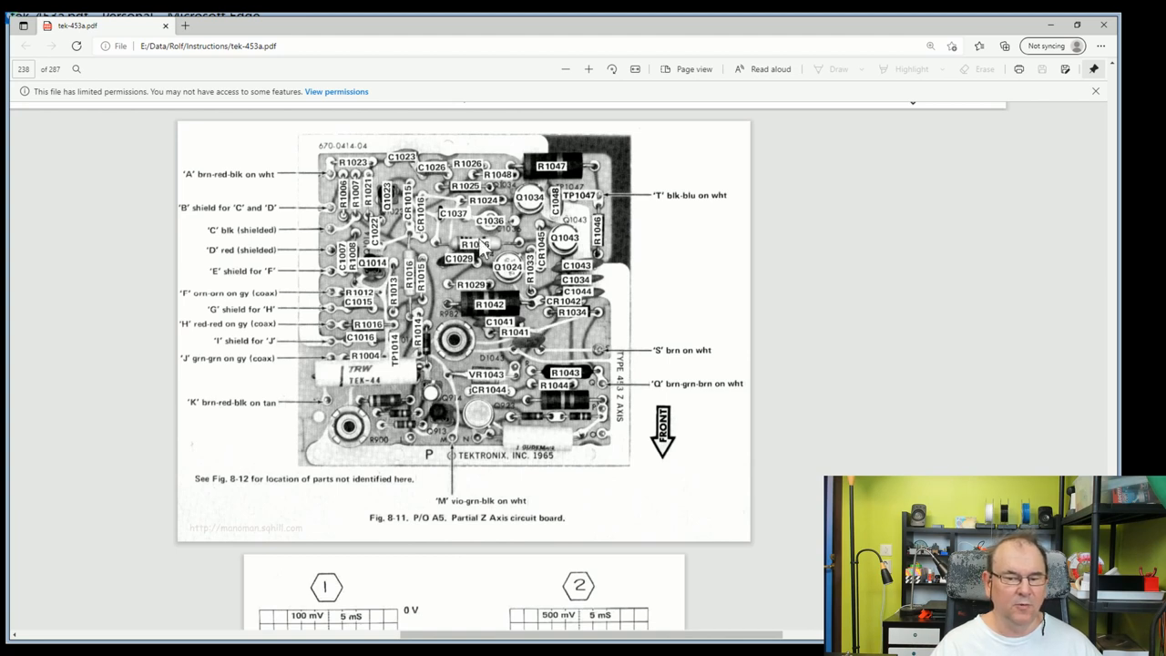
{"action": "mouse_move", "coordinate": [529, 371]}
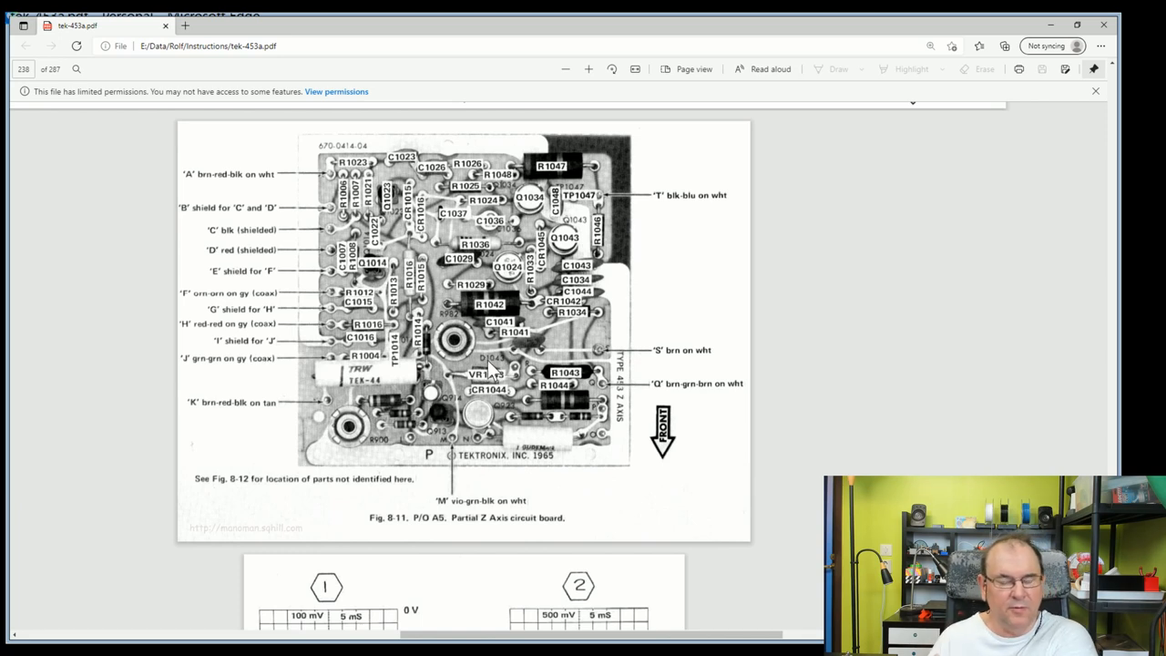
{"action": "mouse_move", "coordinate": [495, 368]}
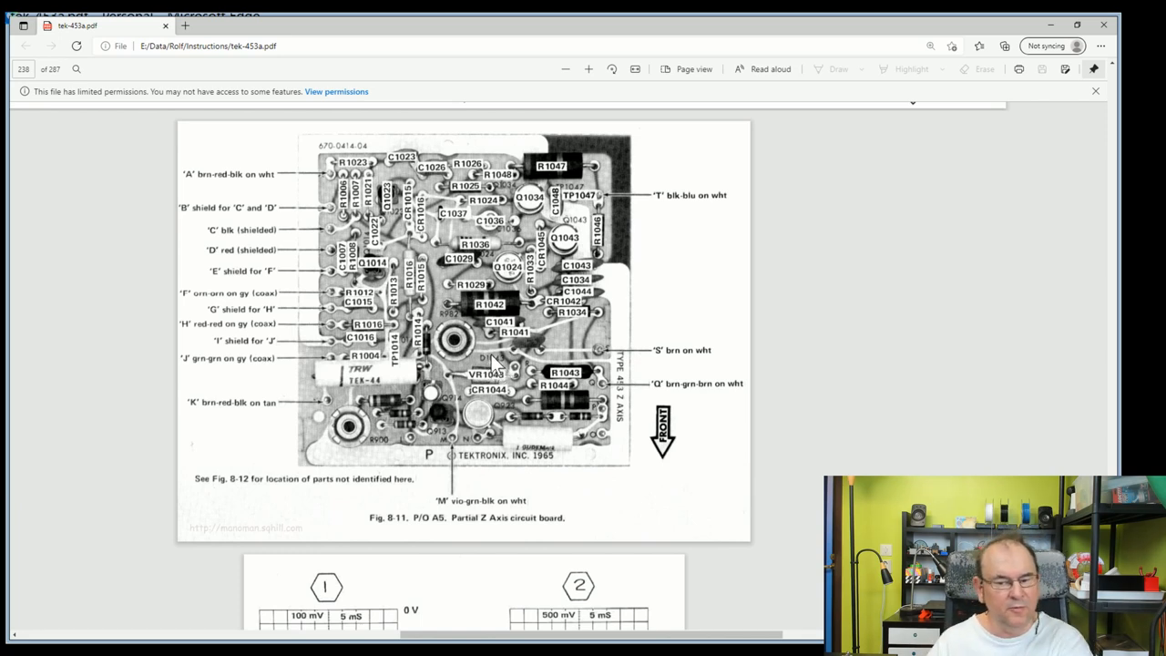
{"action": "scroll", "scroll_direction": "down", "scroll_amount": 3}
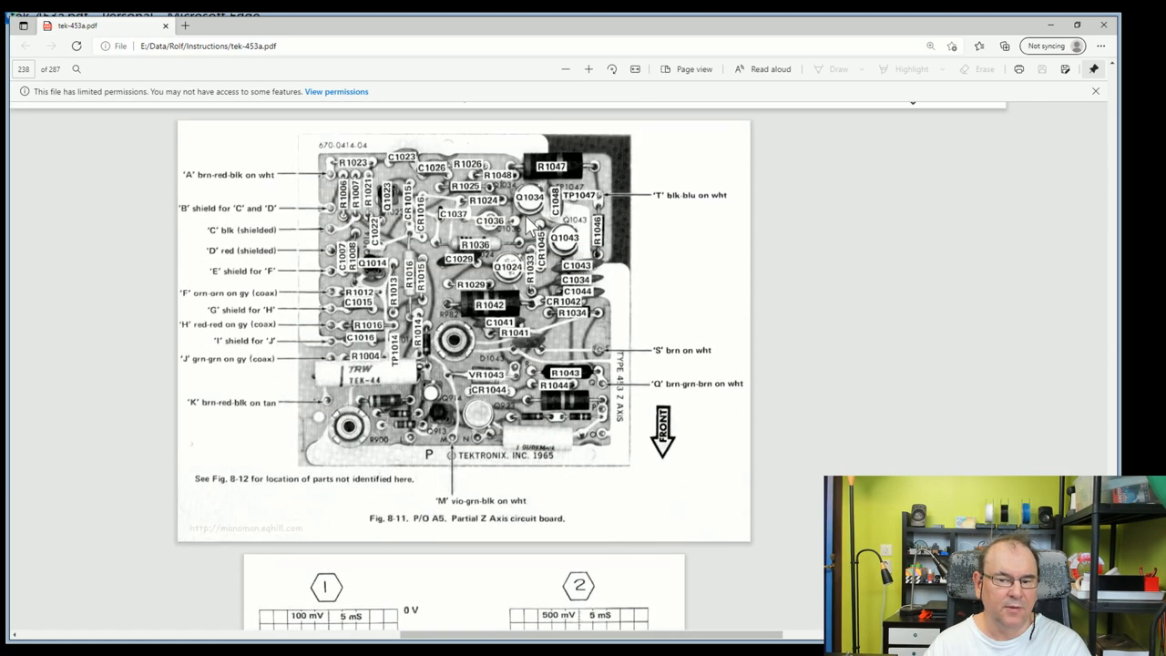
{"action": "mouse_move", "coordinate": [337, 404]}
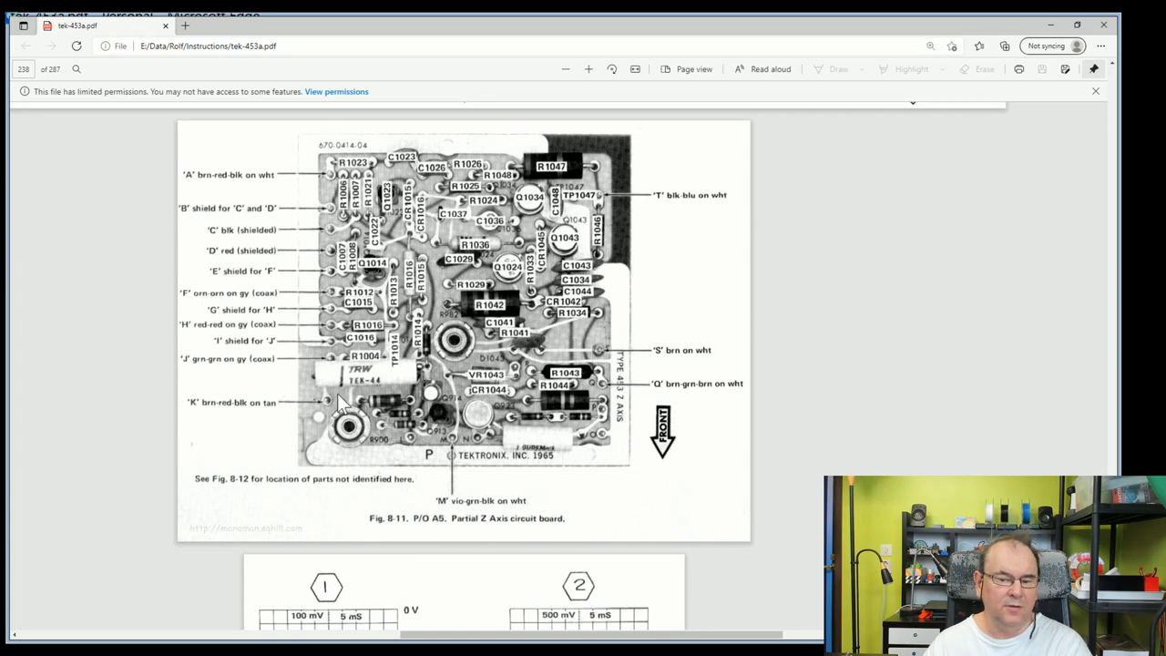
{"action": "scroll", "scroll_direction": "down", "scroll_amount": 3}
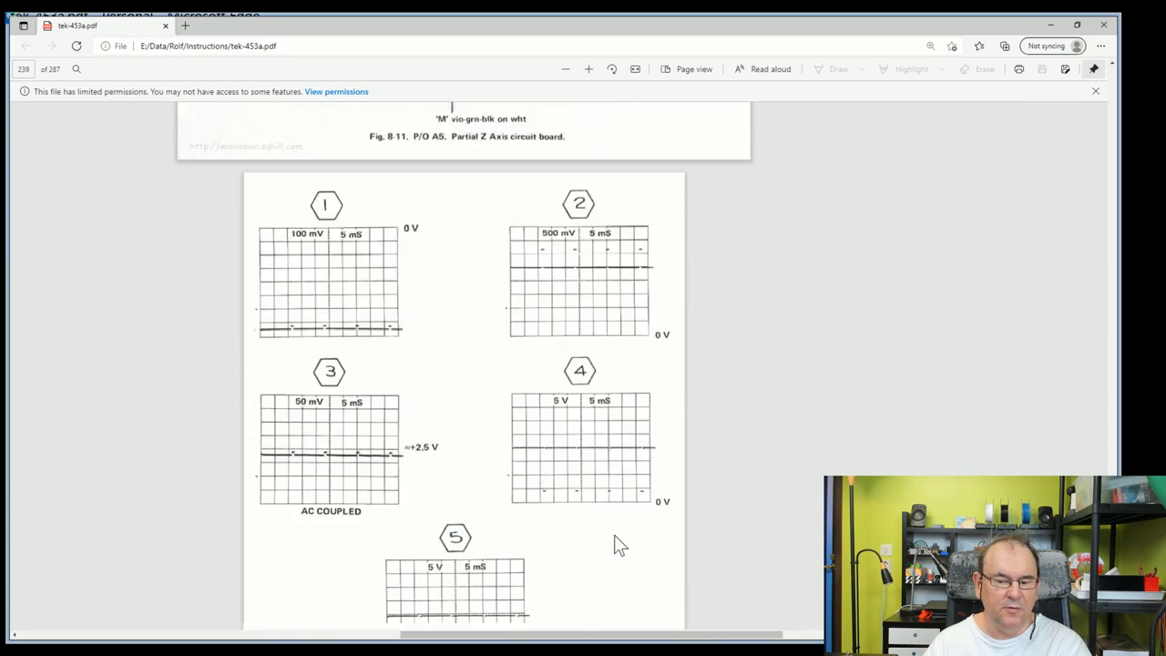
{"action": "scroll", "scroll_direction": "down", "scroll_amount": 3}
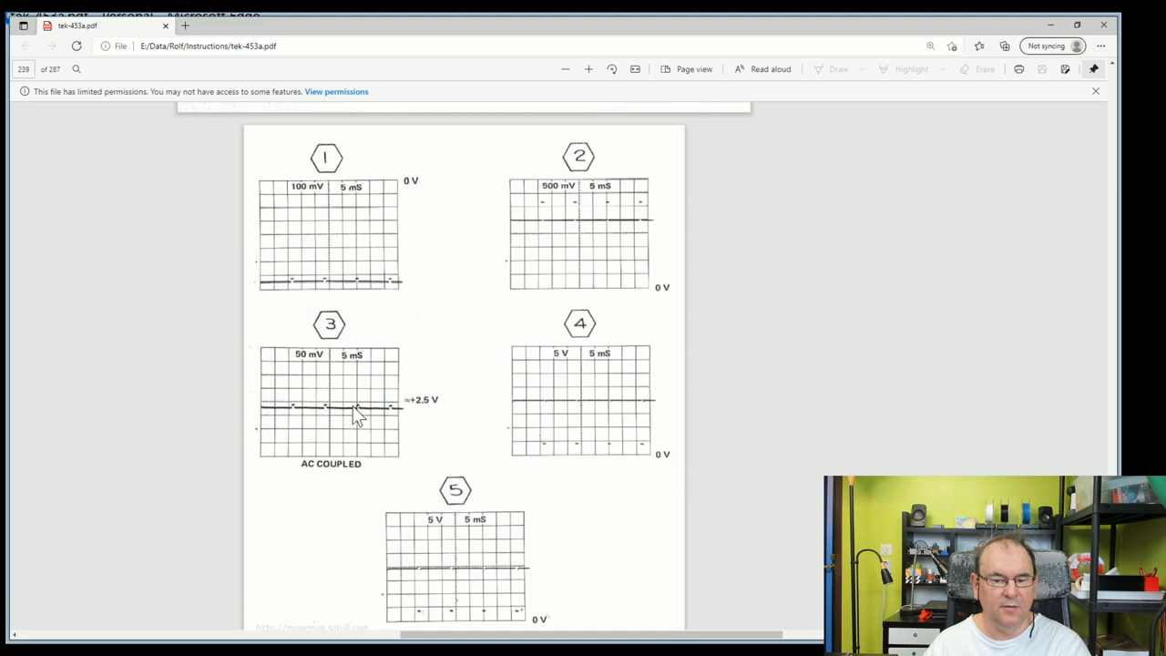
{"action": "scroll", "scroll_direction": "down", "scroll_amount": 3}
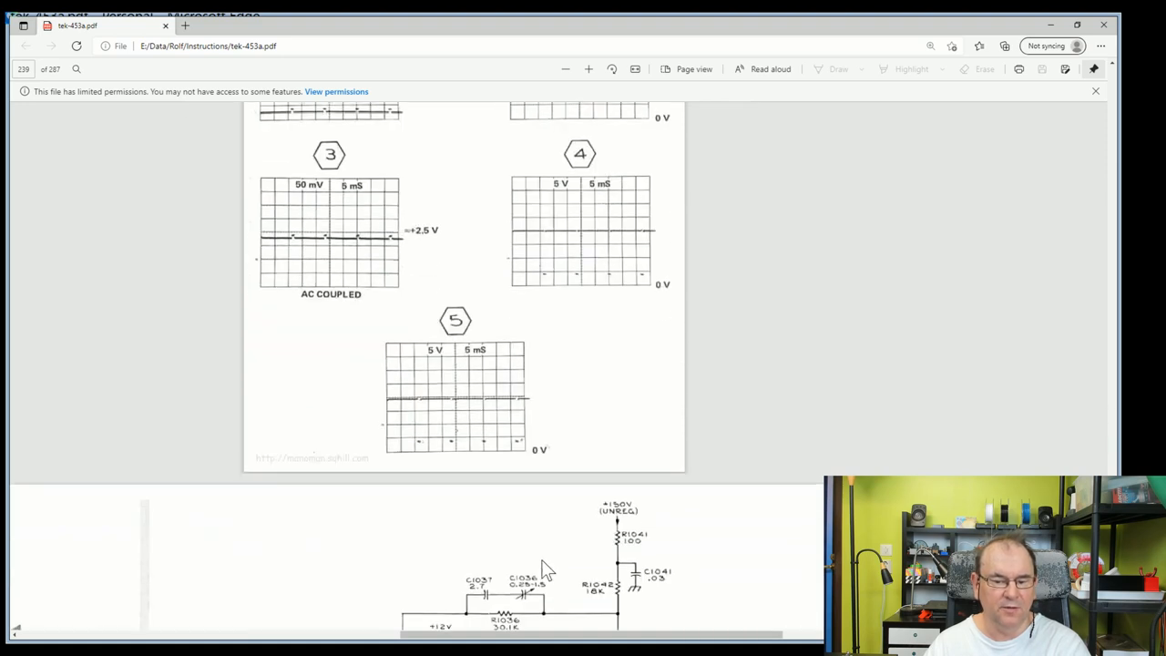
{"action": "scroll", "scroll_direction": "down", "scroll_amount": 3}
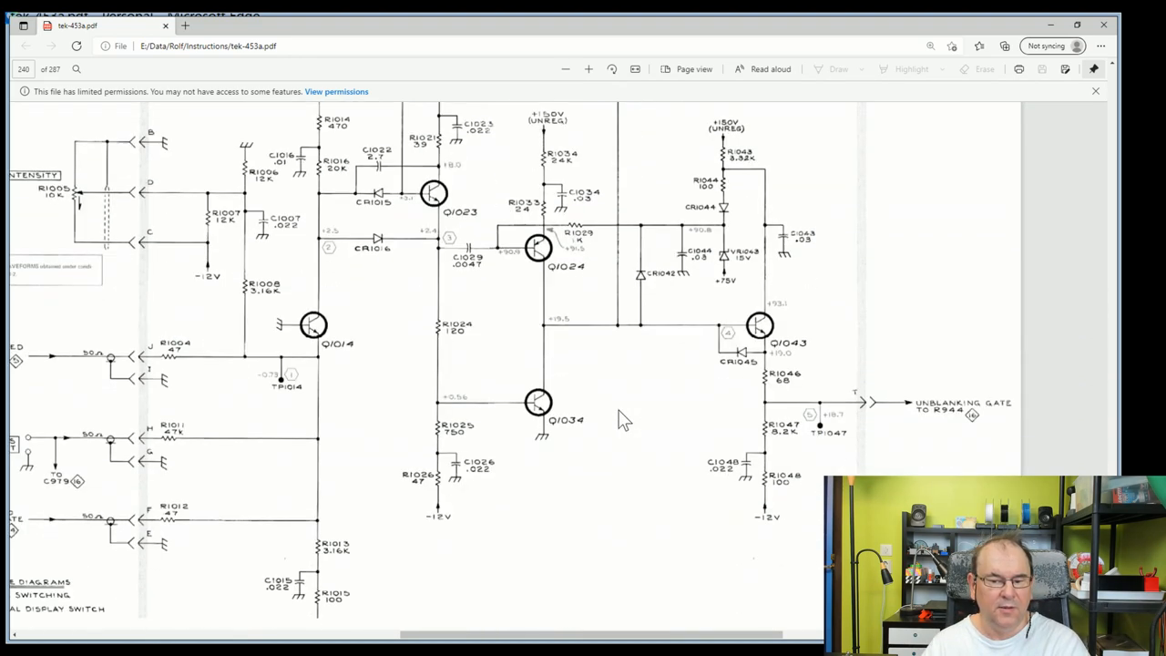
{"action": "scroll", "scroll_direction": "down", "scroll_amount": 3}
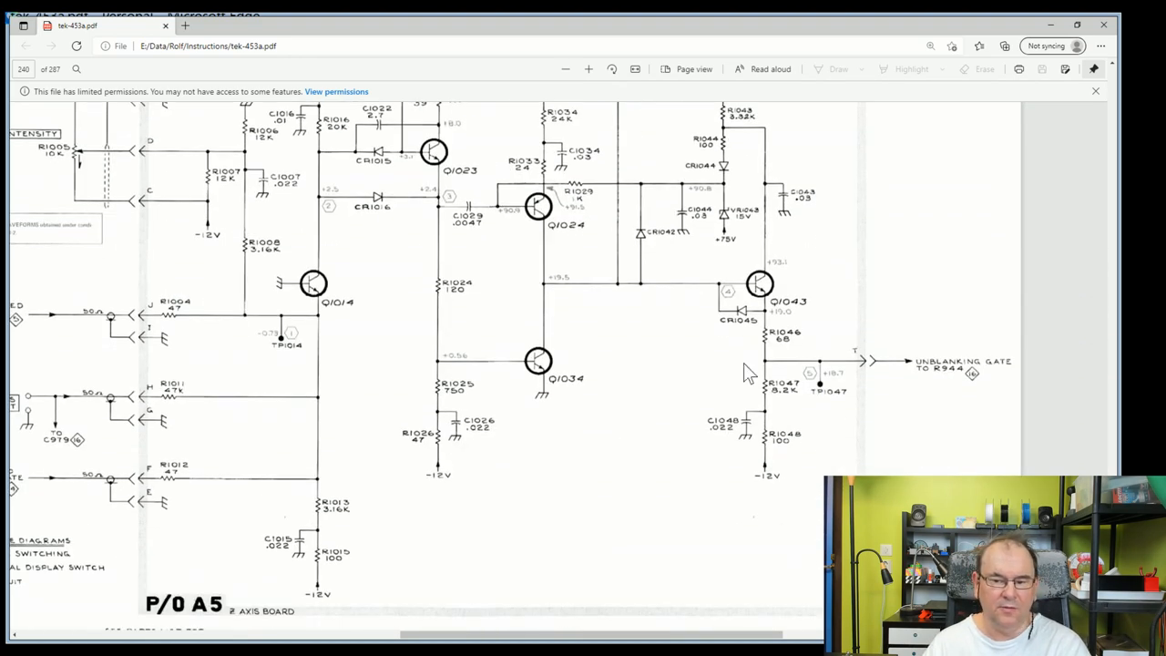
{"action": "scroll", "scroll_direction": "down", "scroll_amount": 3}
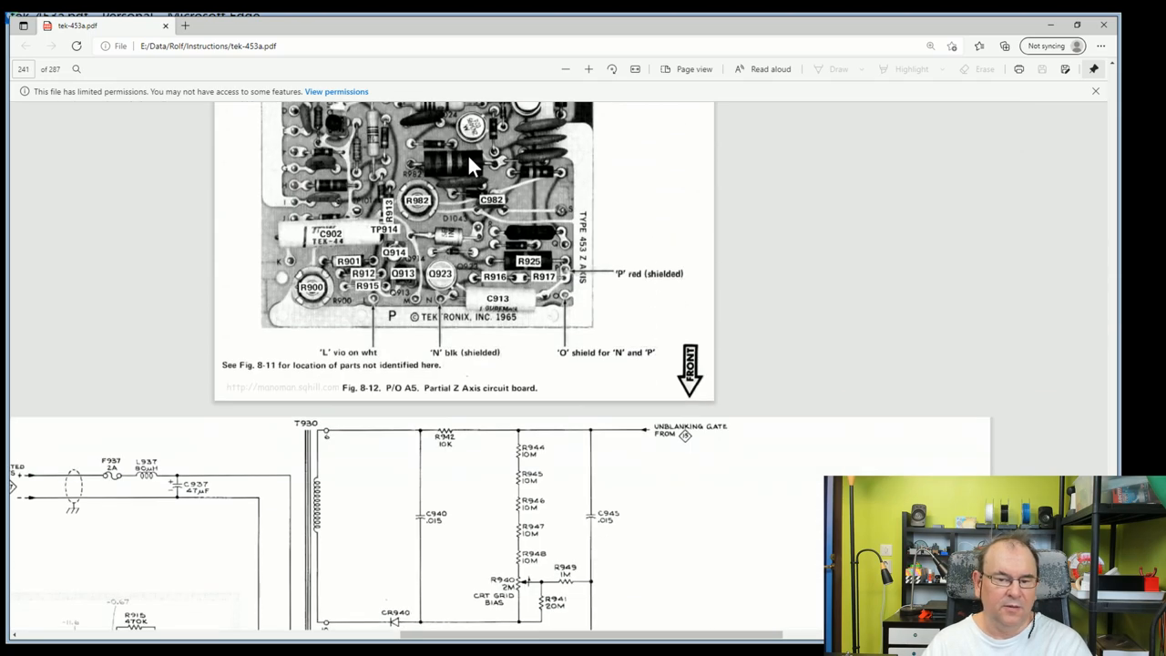
{"action": "scroll", "scroll_direction": "down", "scroll_amount": 3}
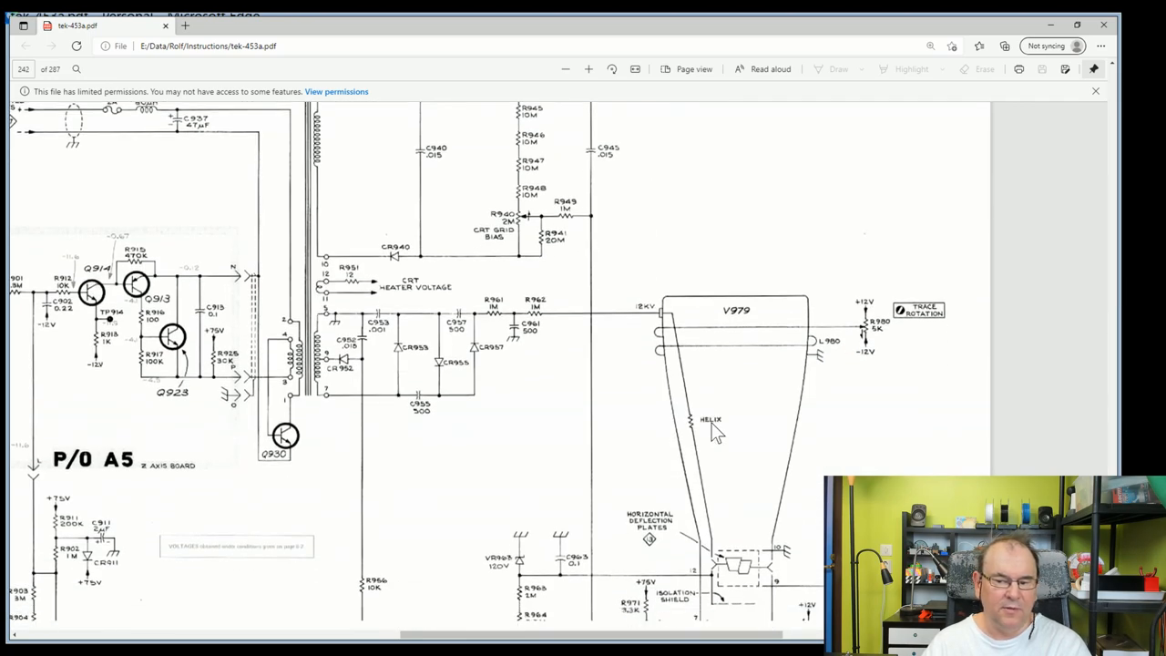
{"action": "scroll", "scroll_direction": "down", "scroll_amount": 3}
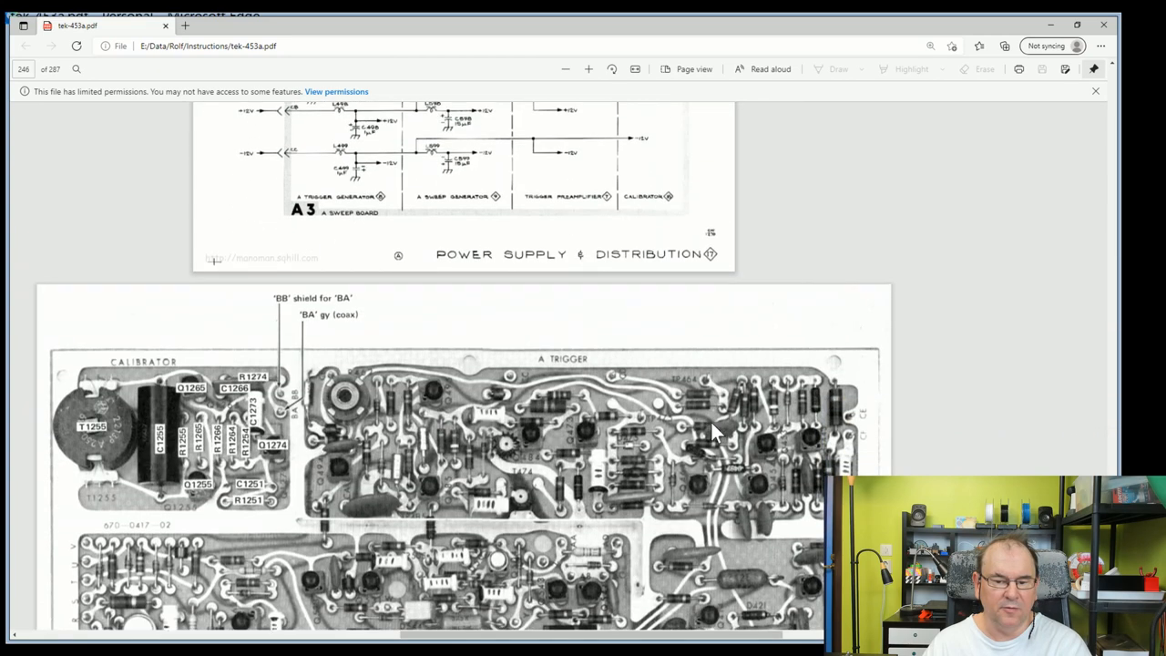
{"action": "scroll", "scroll_direction": "down", "scroll_amount": 3}
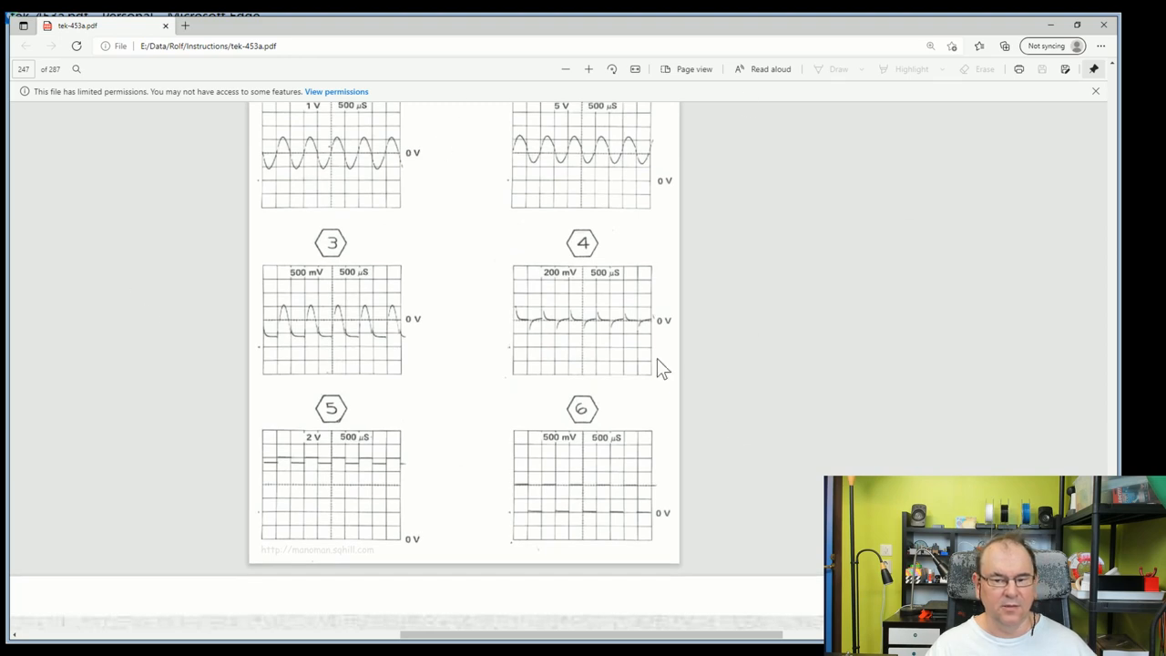
{"action": "scroll", "scroll_direction": "up", "scroll_amount": 3}
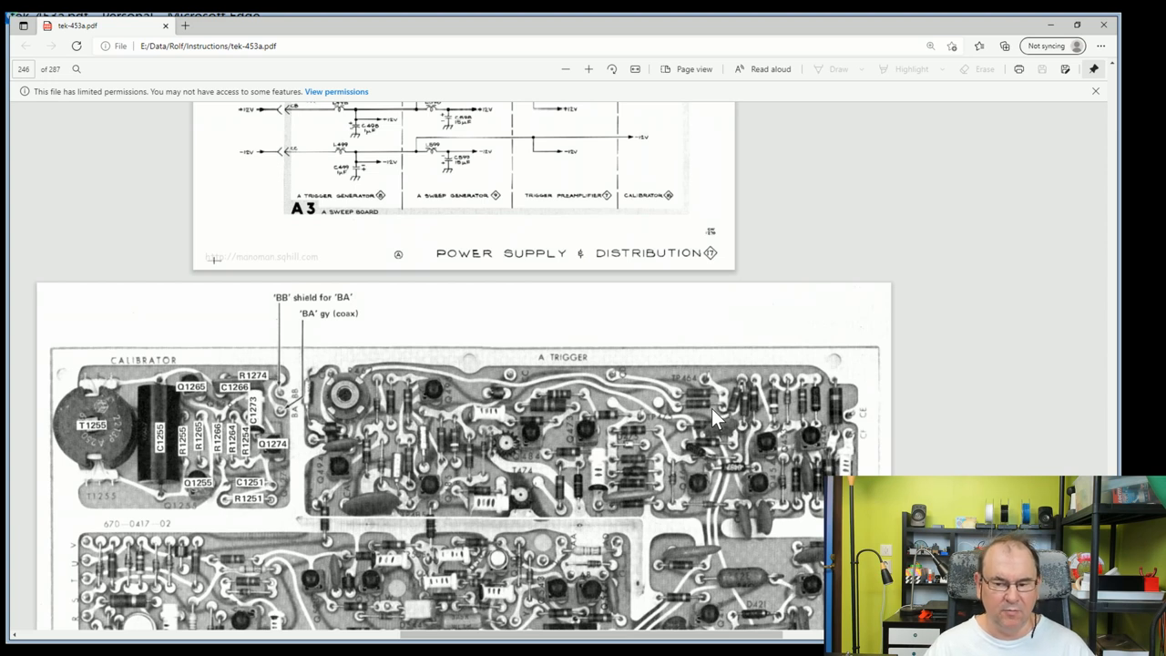
{"action": "scroll", "scroll_direction": "down", "scroll_amount": 3}
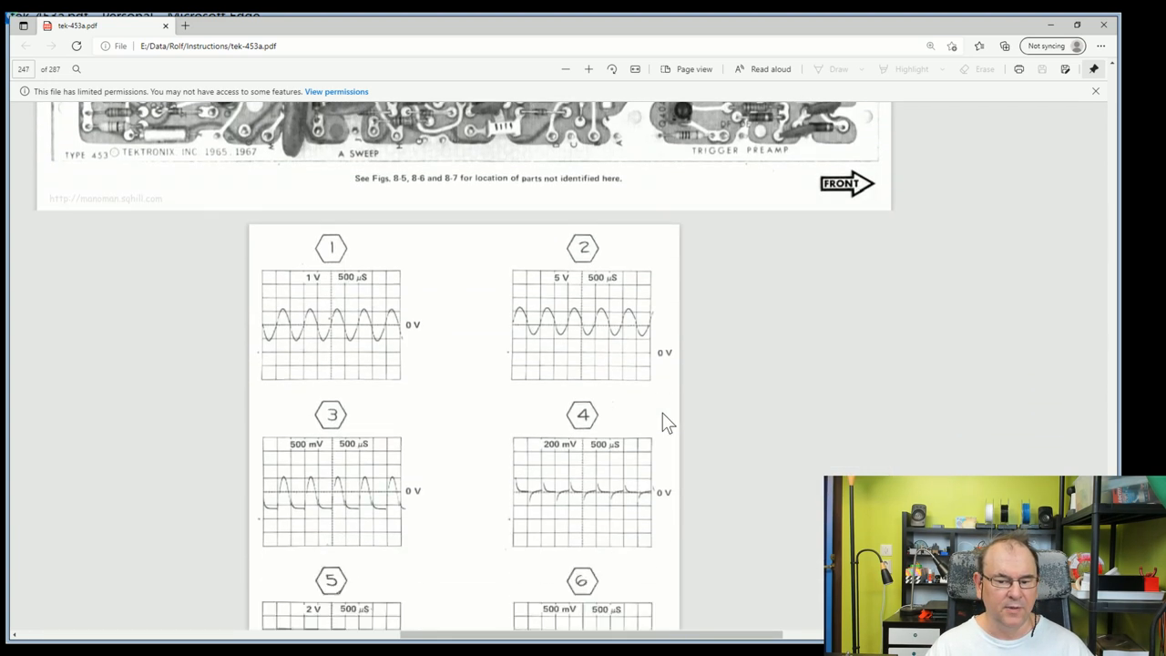
{"action": "scroll", "scroll_direction": "up", "scroll_amount": 3}
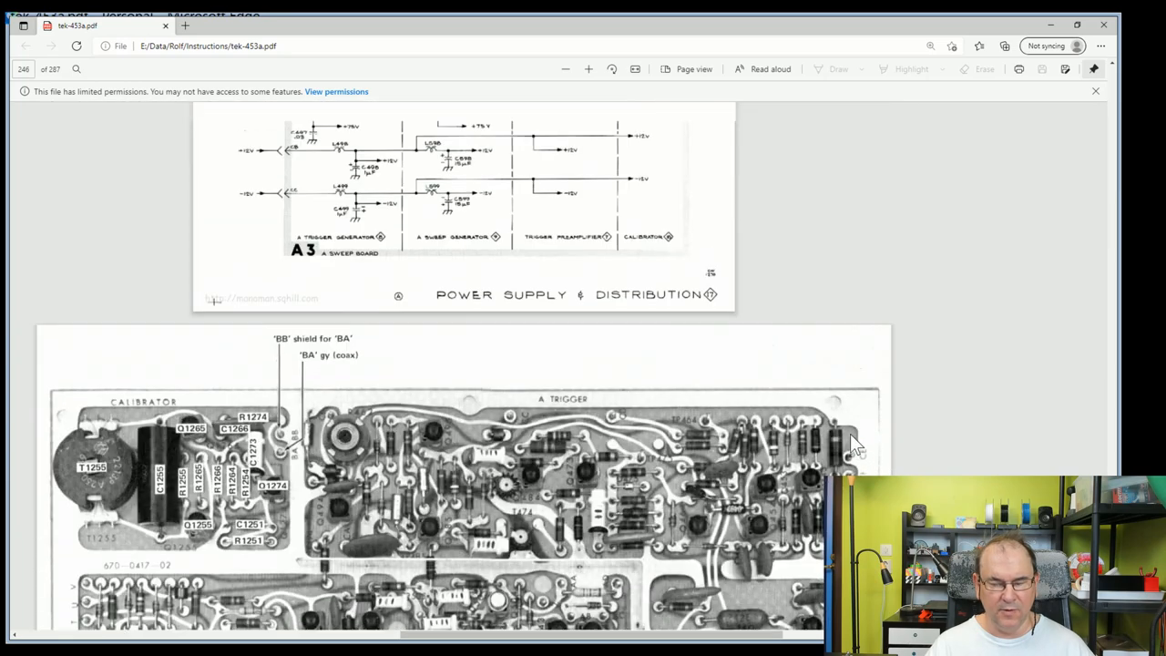
{"action": "scroll", "scroll_direction": "down", "scroll_amount": 3}
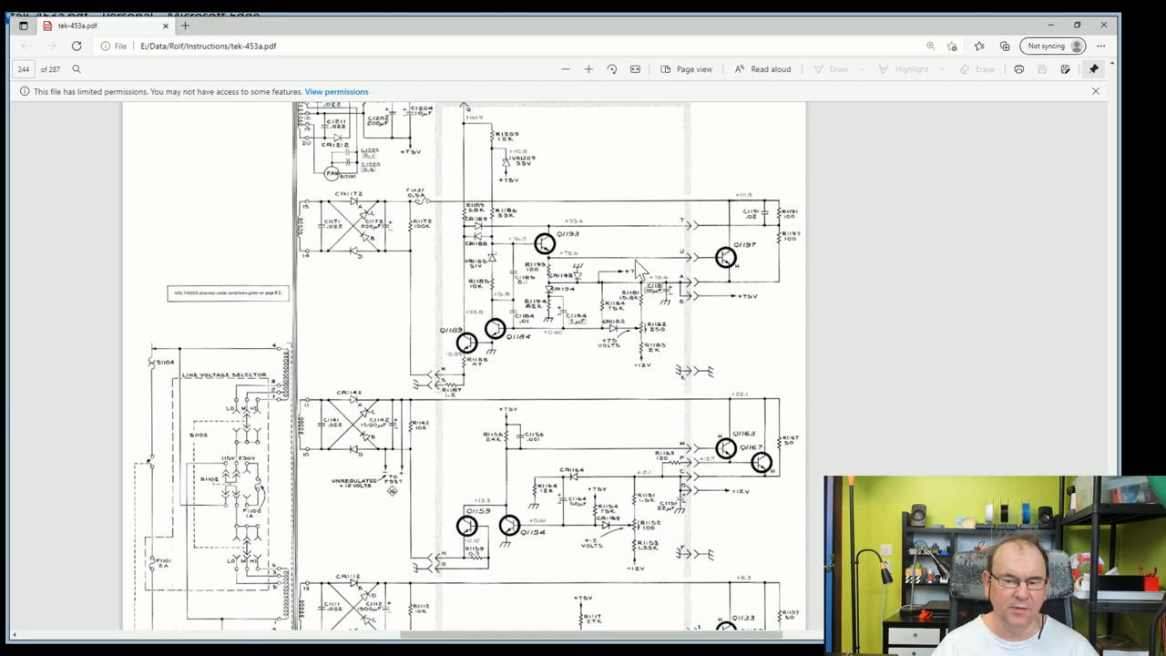
{"action": "mouse_move", "coordinate": [656, 323]}
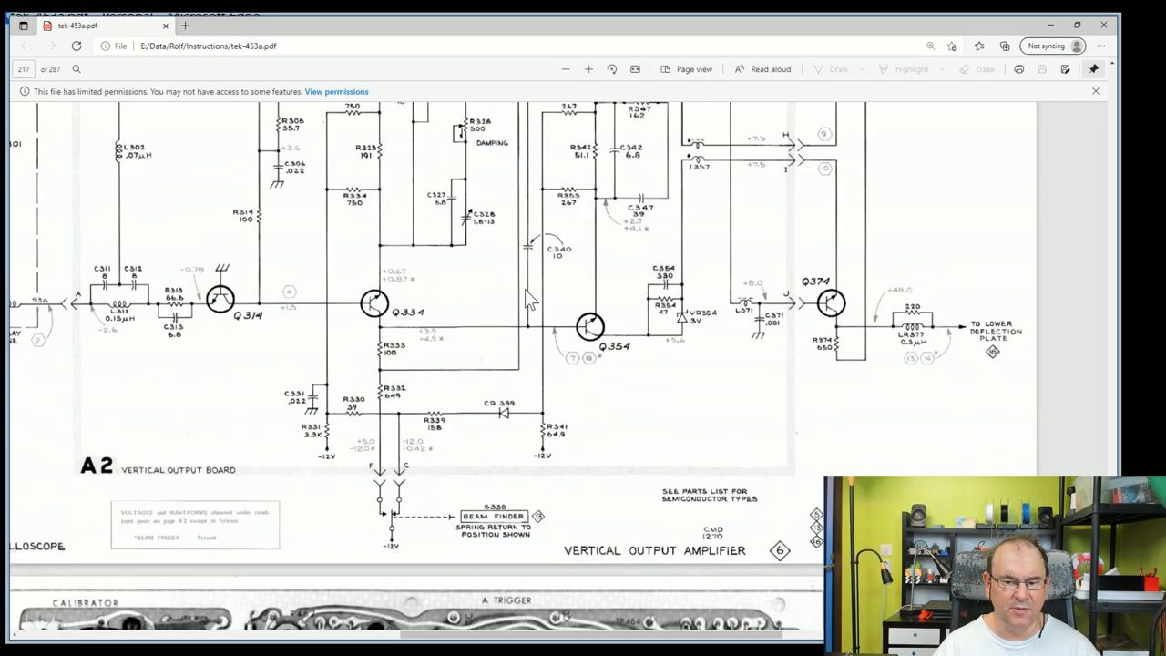
{"action": "scroll", "scroll_direction": "down", "scroll_amount": 3}
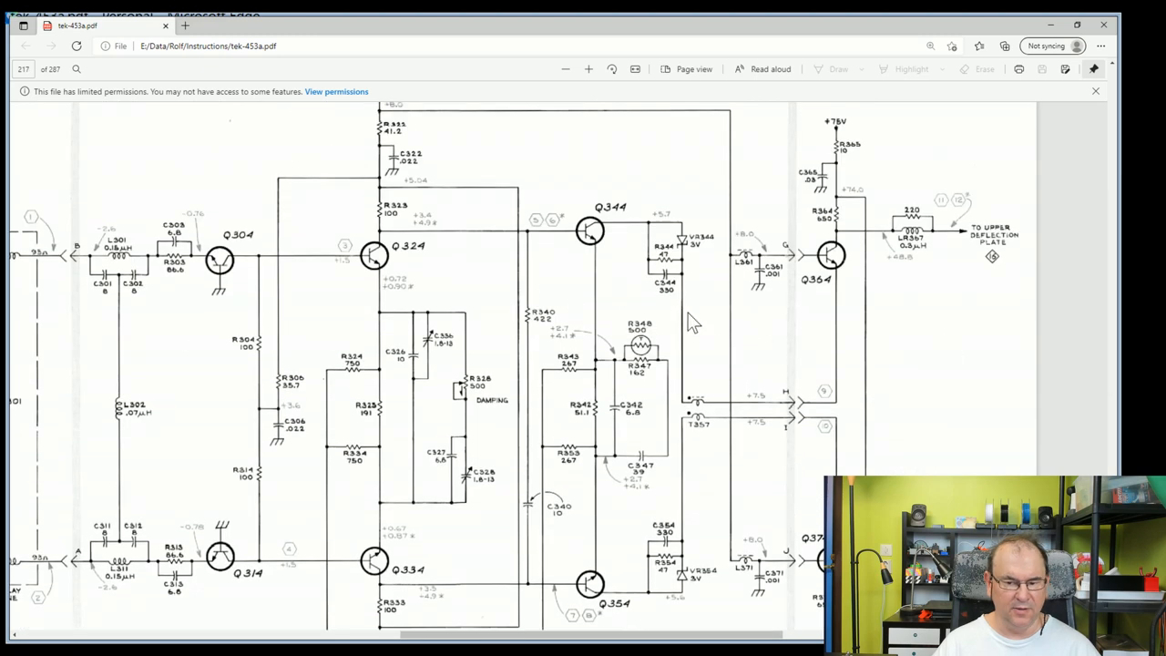
{"action": "mouse_move", "coordinate": [1007, 455]}
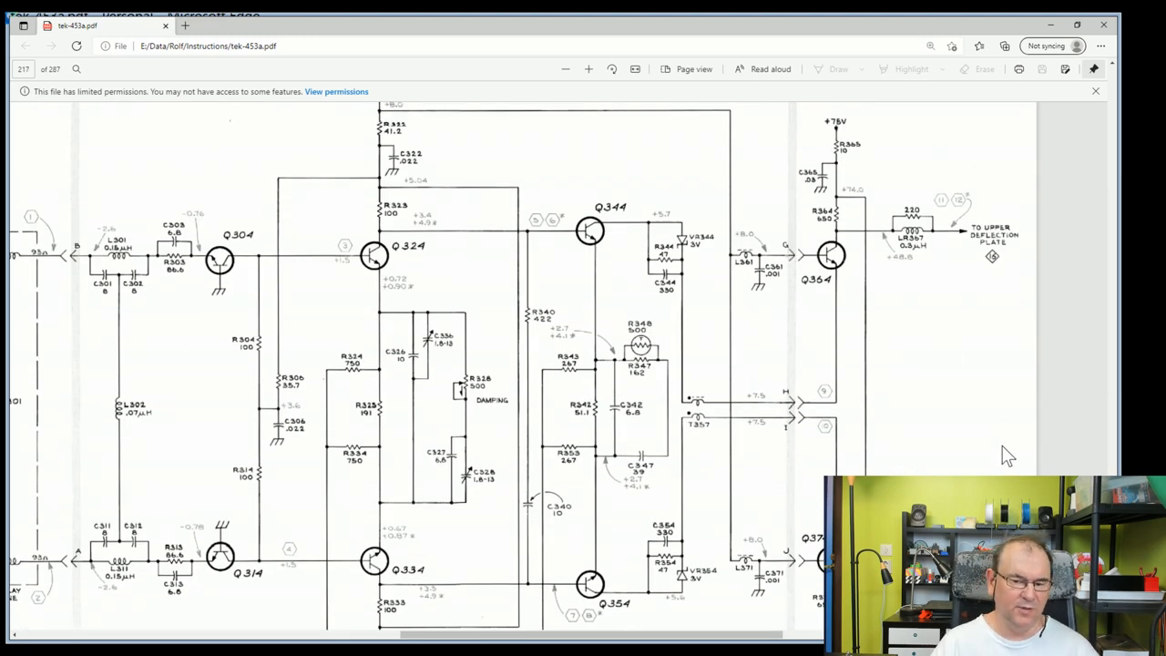